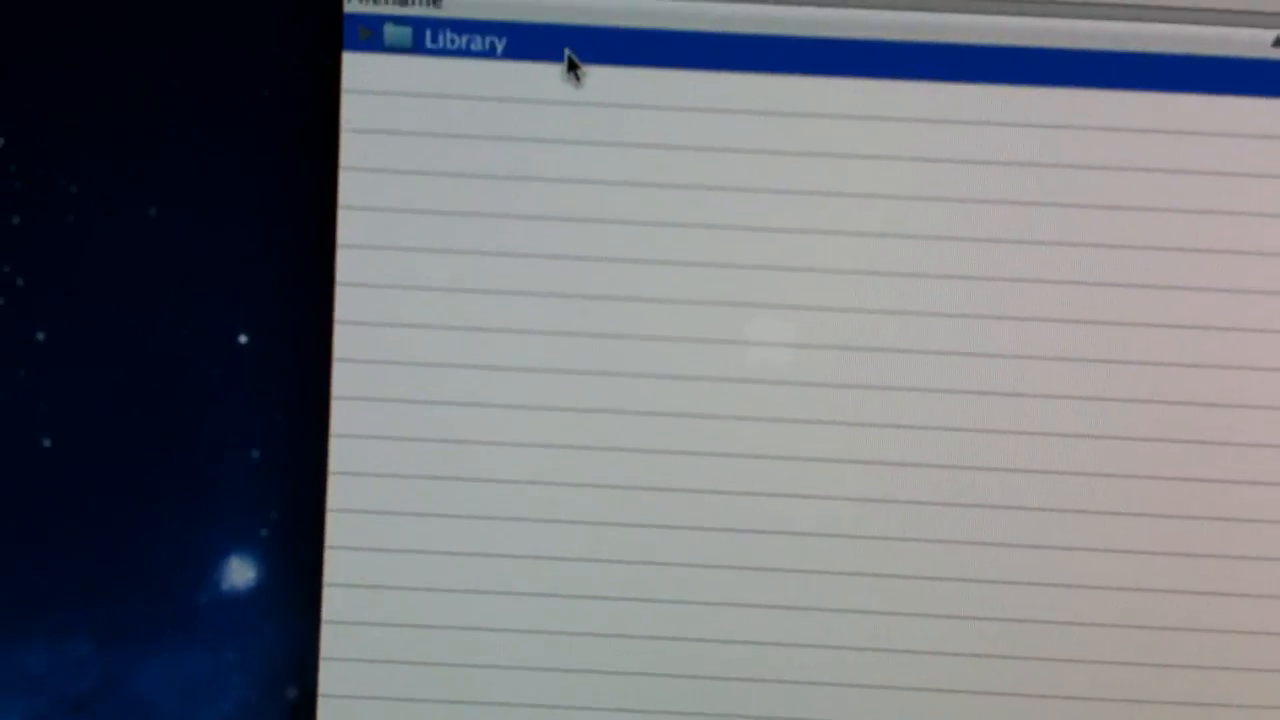
Step: Browse into the iPad's Library folder toward CoreServices/SpringBoard.app and its plist files
{"action": "left_click", "coordinate": [368, 38]}
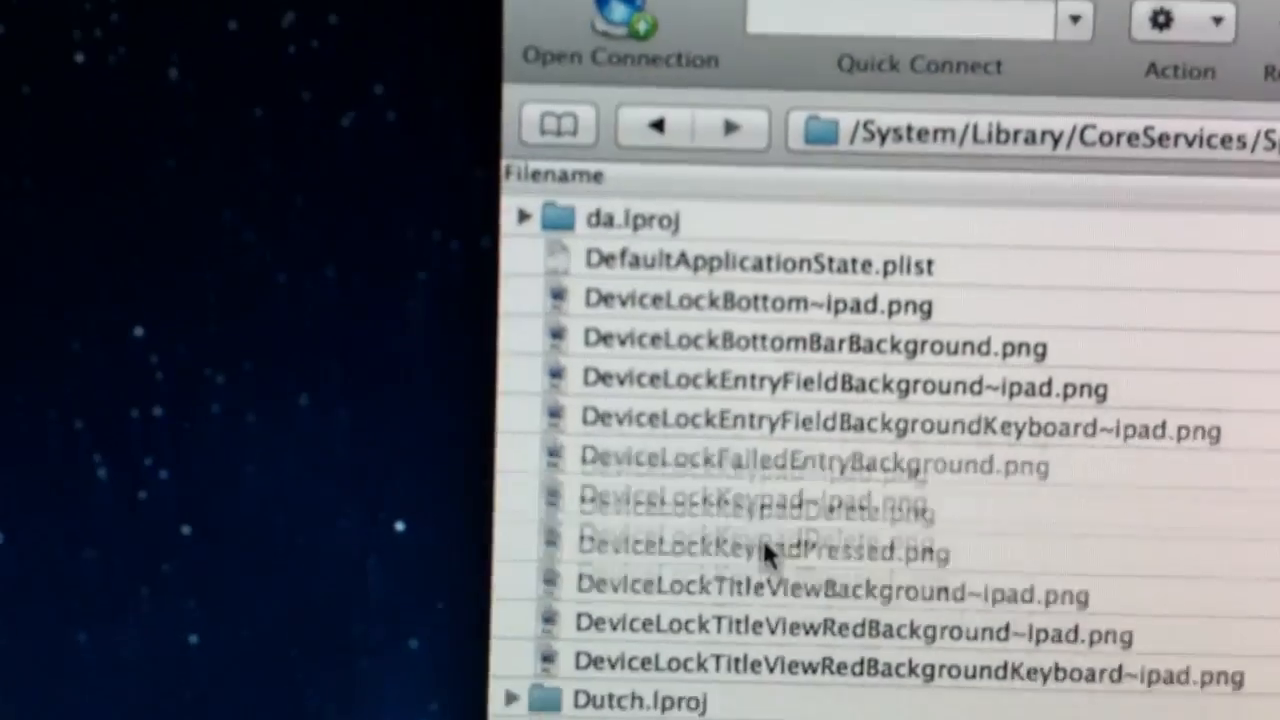
{"action": "scroll", "scroll_direction": "down", "scroll_amount": 3}
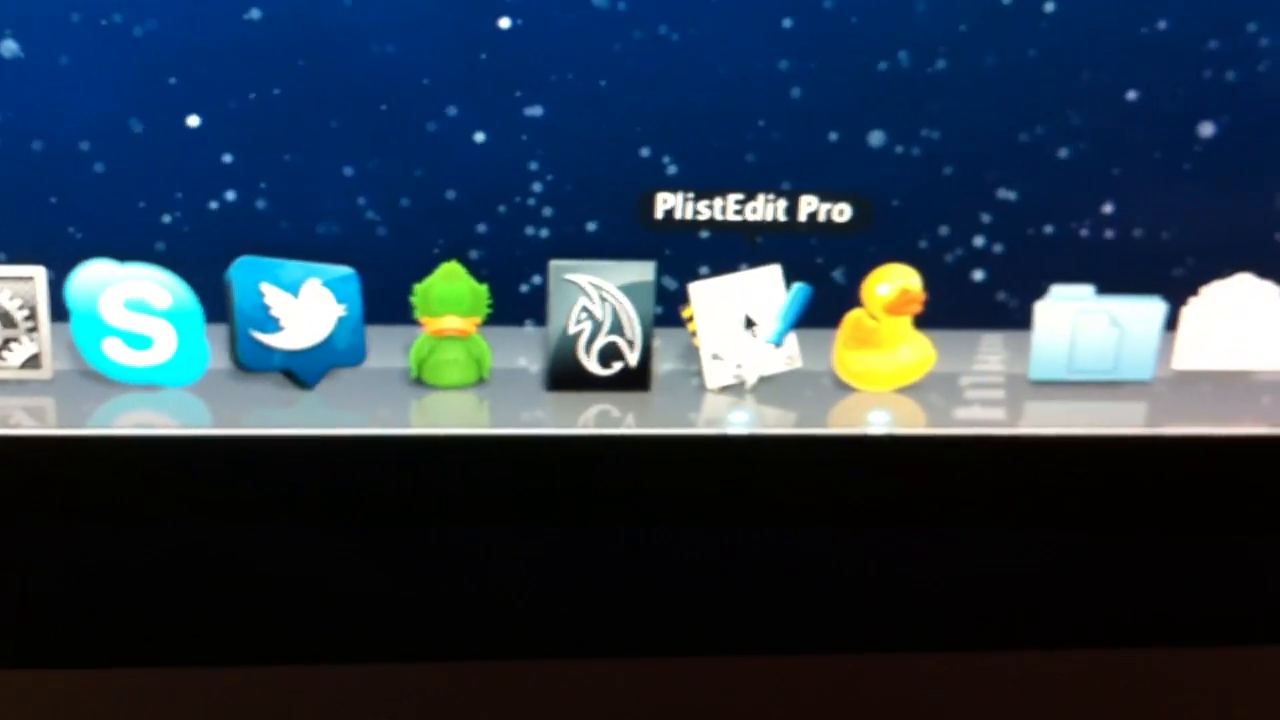
Step: Launch PlistEdit Pro from the Dock to edit the device plist
{"action": "left_click", "coordinate": [598, 330]}
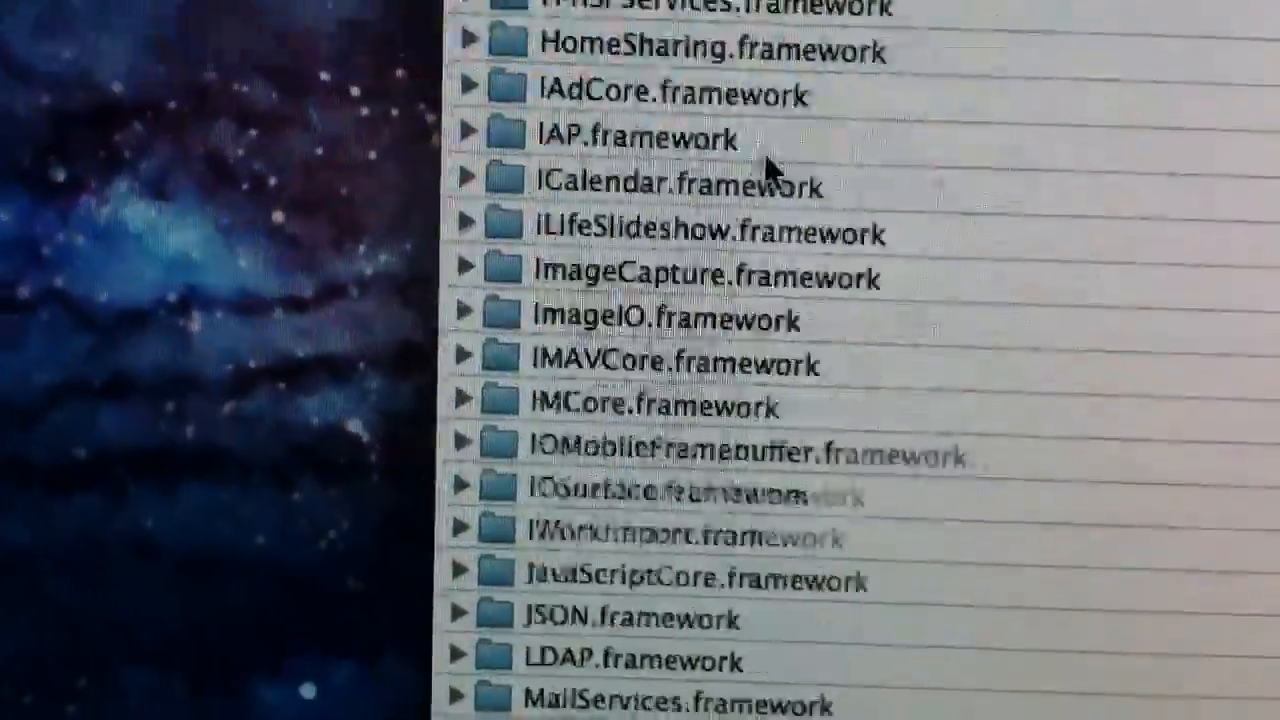
Step: Scroll through the iPad's /System/Library/Frameworks folders looking for the voice framework
{"action": "scroll", "scroll_direction": "down", "scroll_amount": 3}
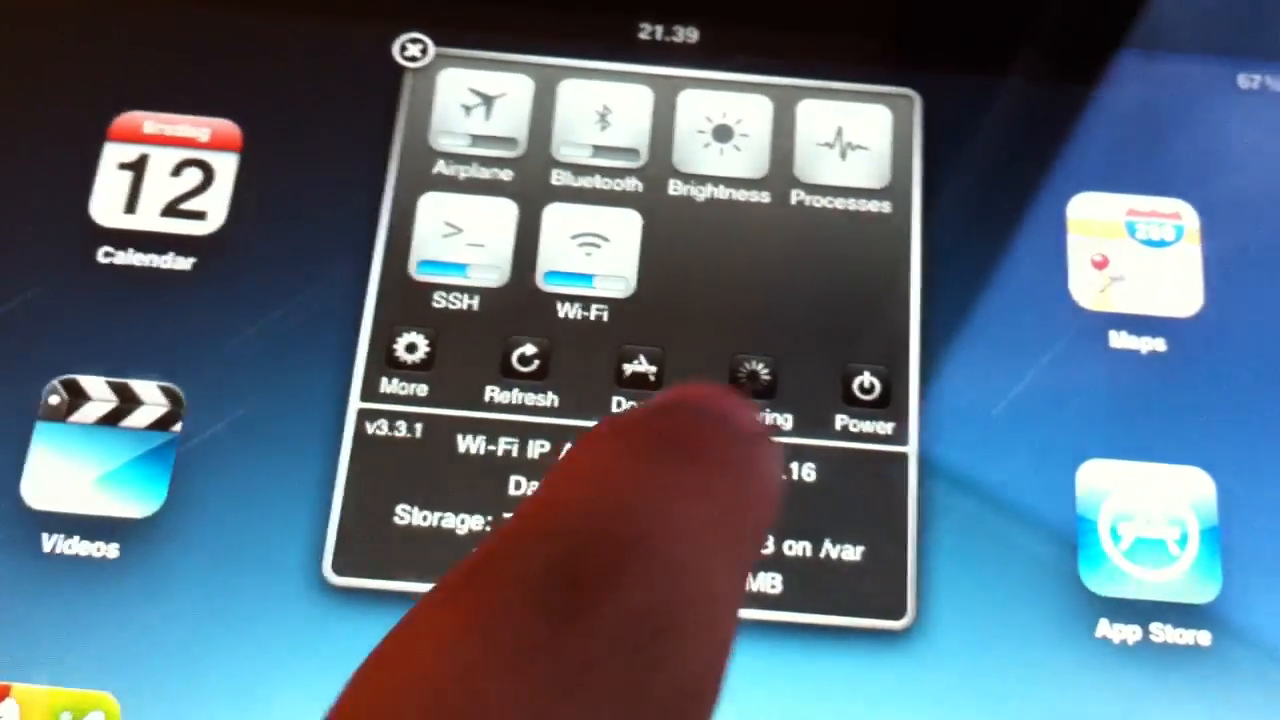
Step: Respring the iPad from SBSettings so the Voice Control changes take effect
{"action": "left_click", "coordinate": [748, 376]}
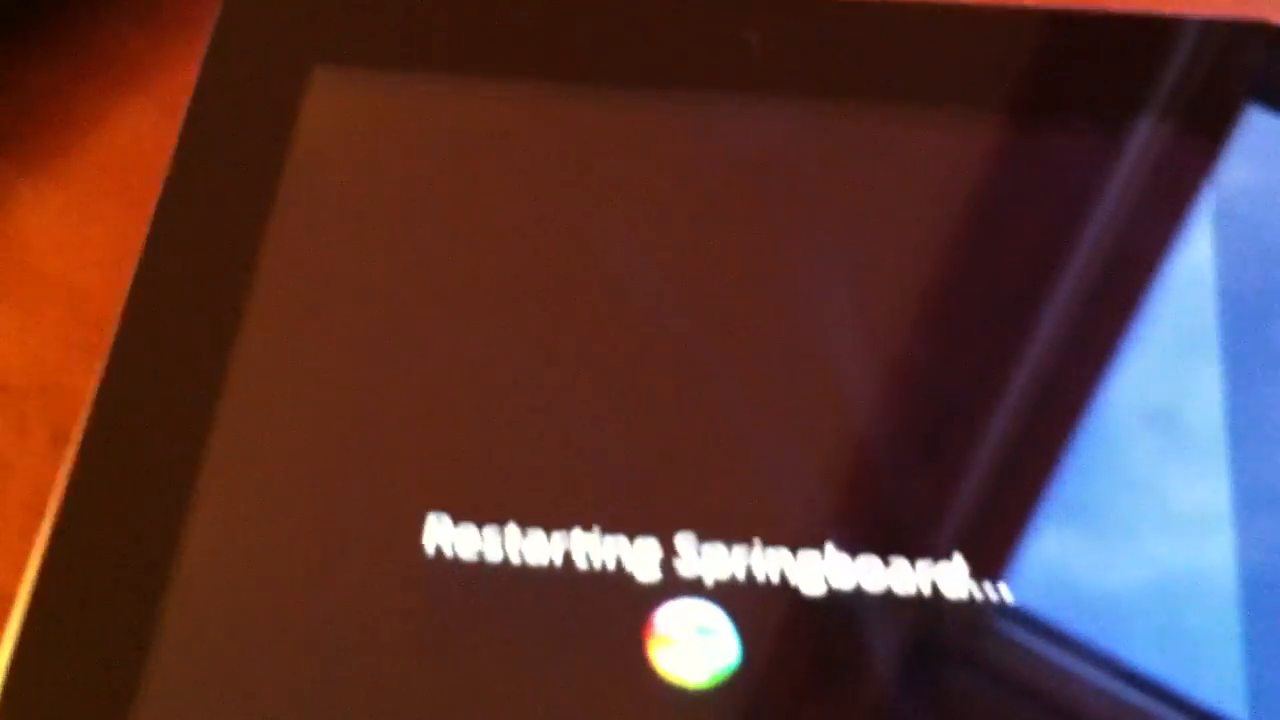